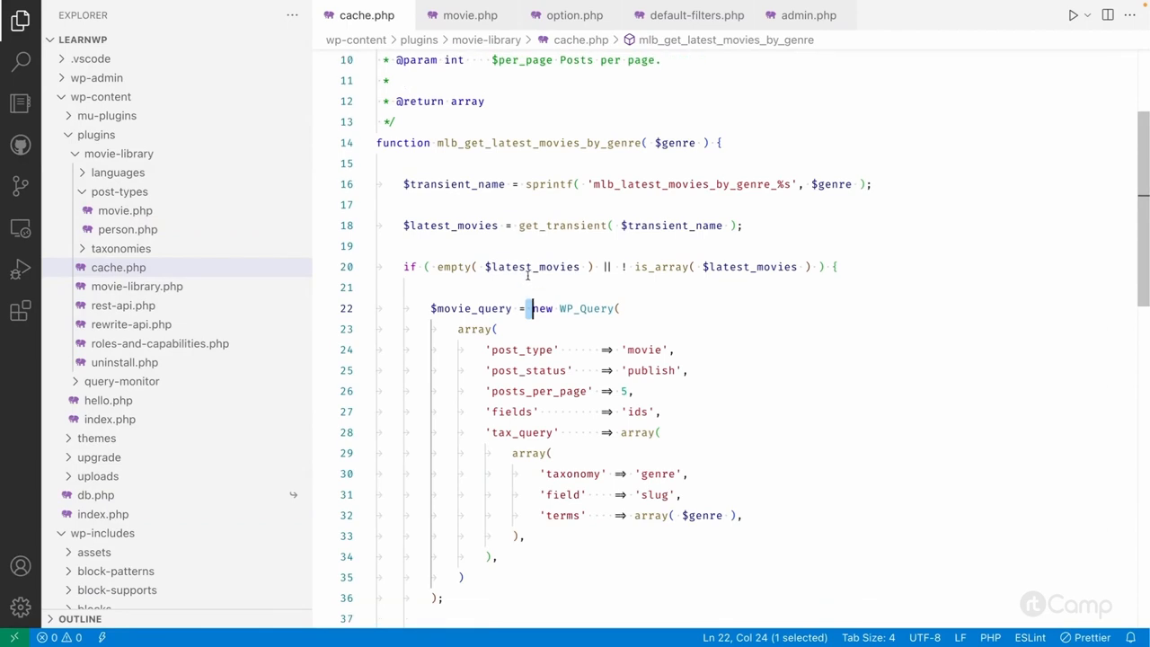
# - Review cache.php's WP_Query creation, the $transient_name argument and HOUR_IN_SECONDS expiration
pyautogui.doubleClick(532, 266)
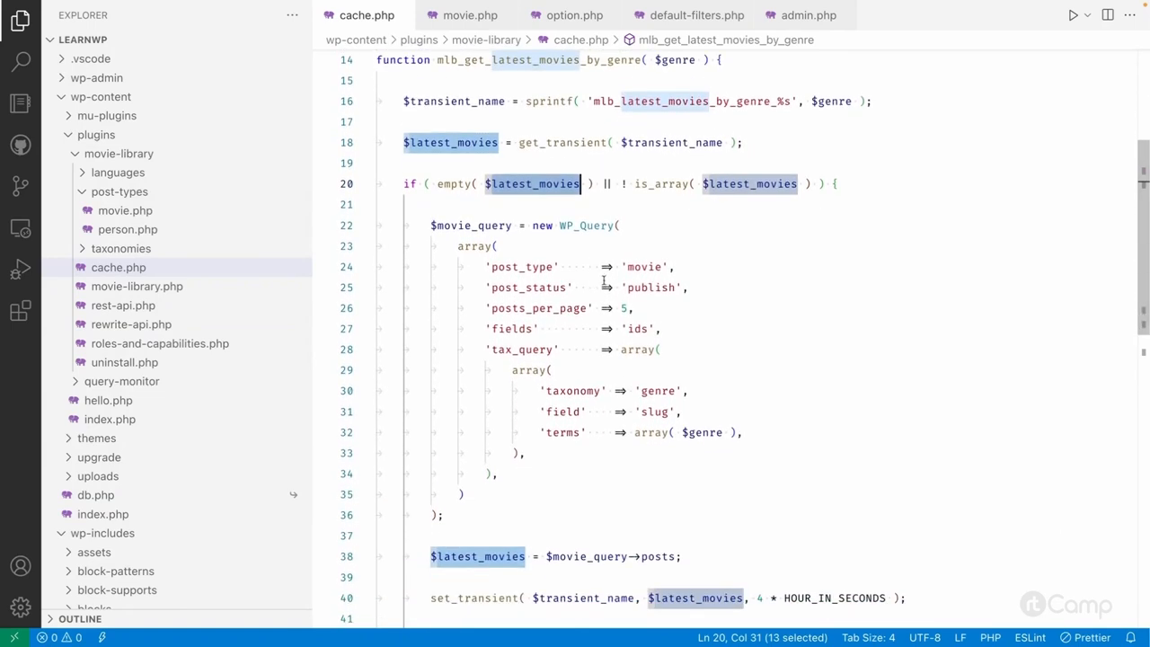
pyautogui.scroll(-3)
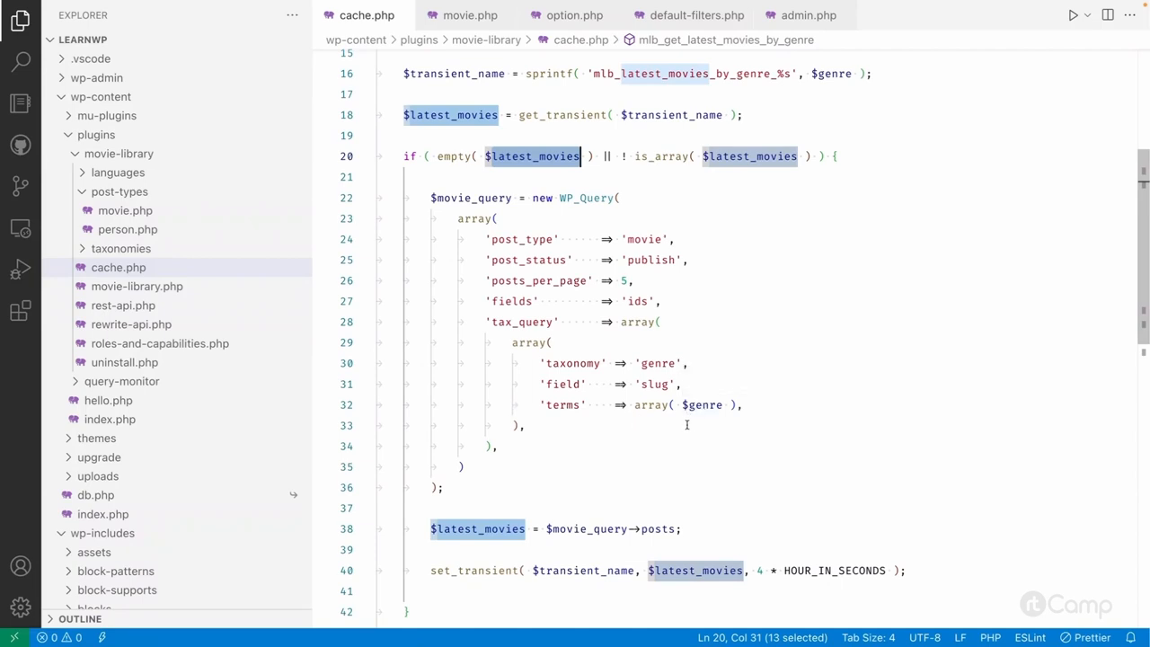
pyautogui.scroll(-3)
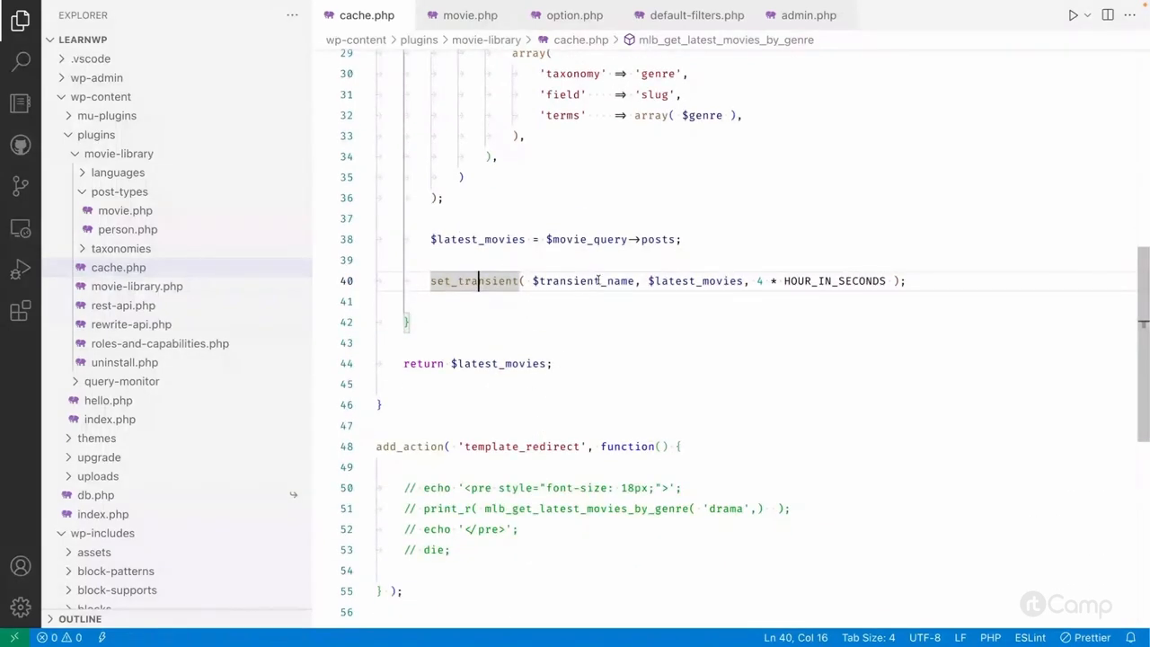
pyautogui.doubleClick(582, 281)
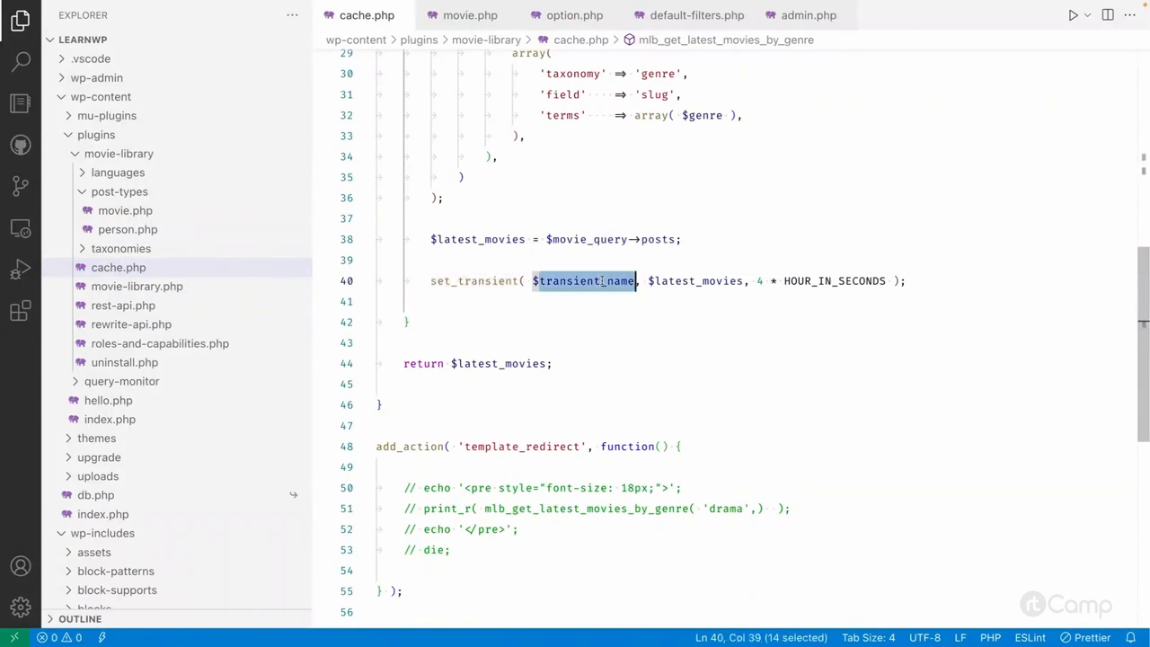
pyautogui.moveTo(834, 280)
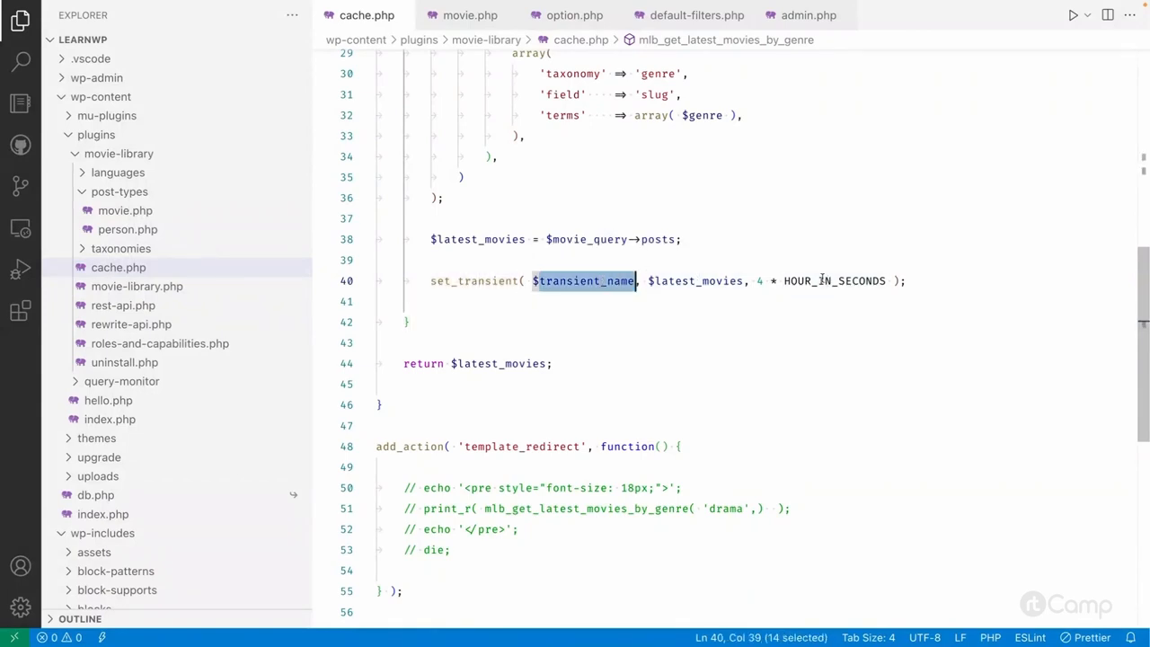
pyautogui.doubleClick(834, 280)
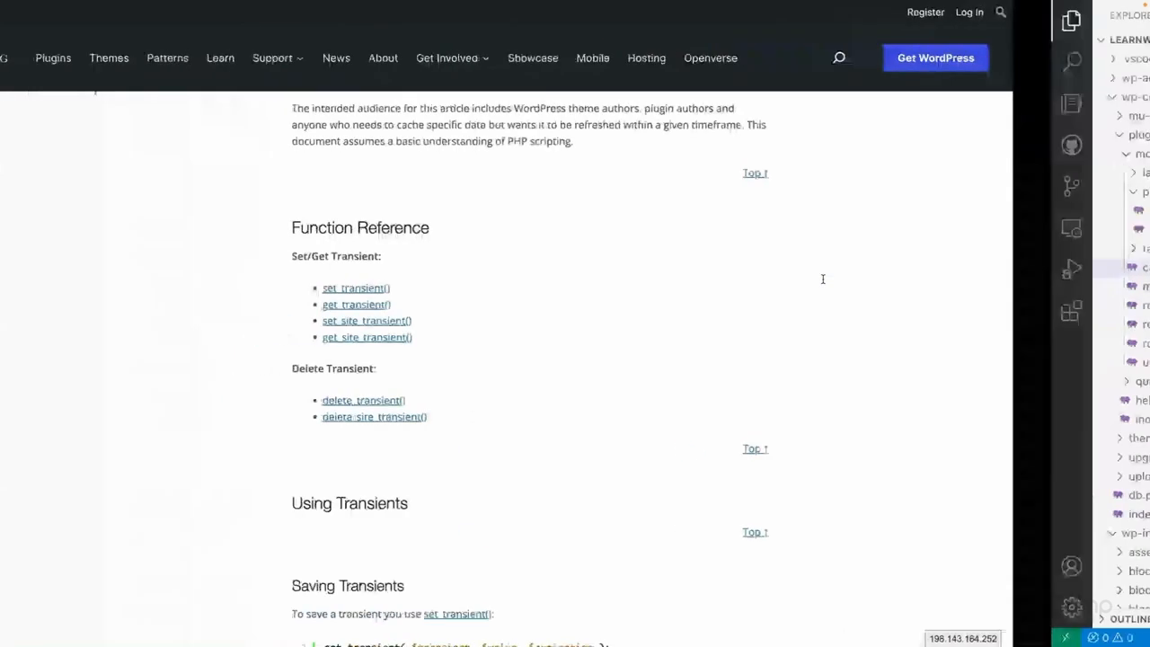
pyautogui.scroll(-3)
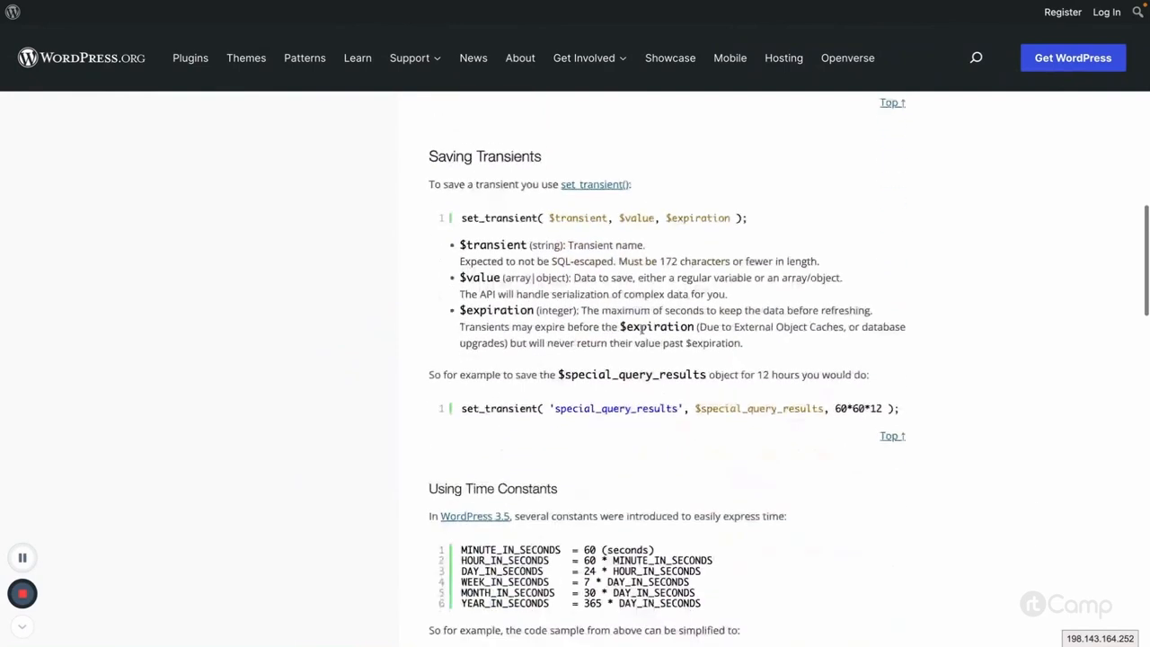
pyautogui.scroll(-3)
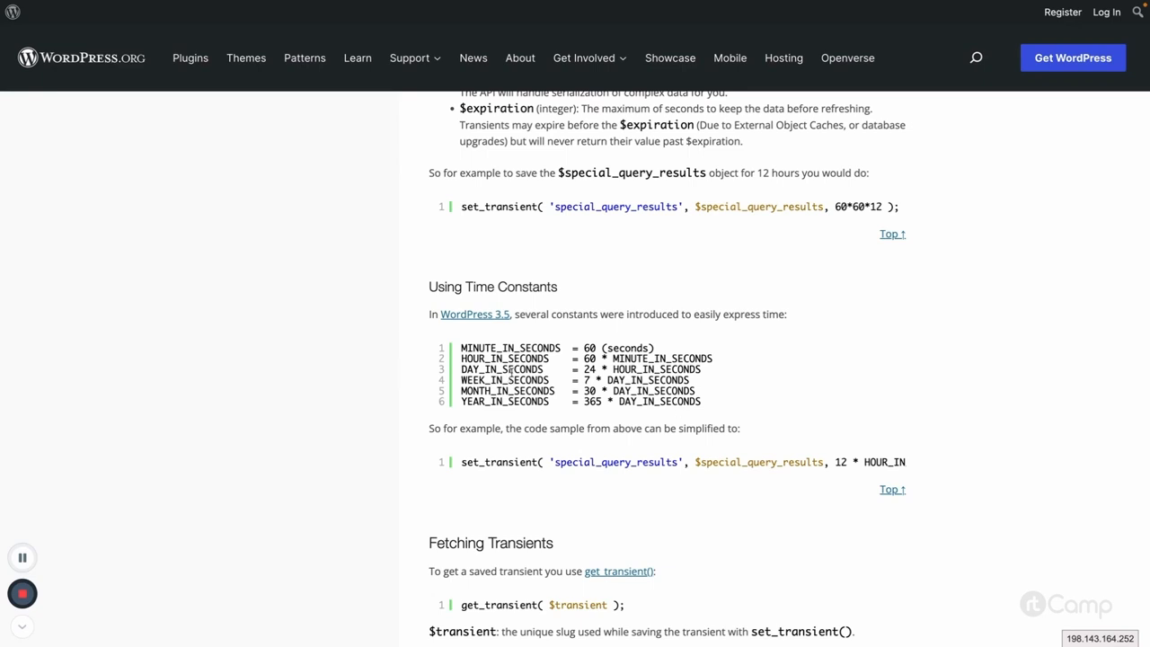
pyautogui.moveTo(507, 348)
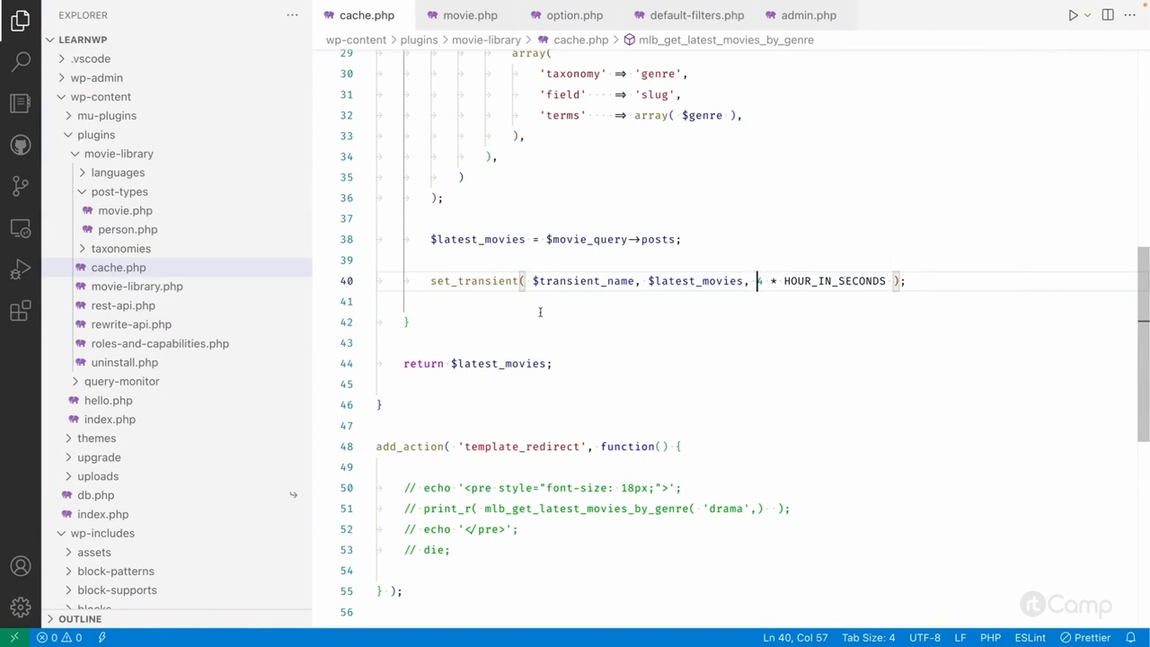
# - Inspect set_transient's $transient parameter in option.php, then review cache.php again
pyautogui.click(574, 15)
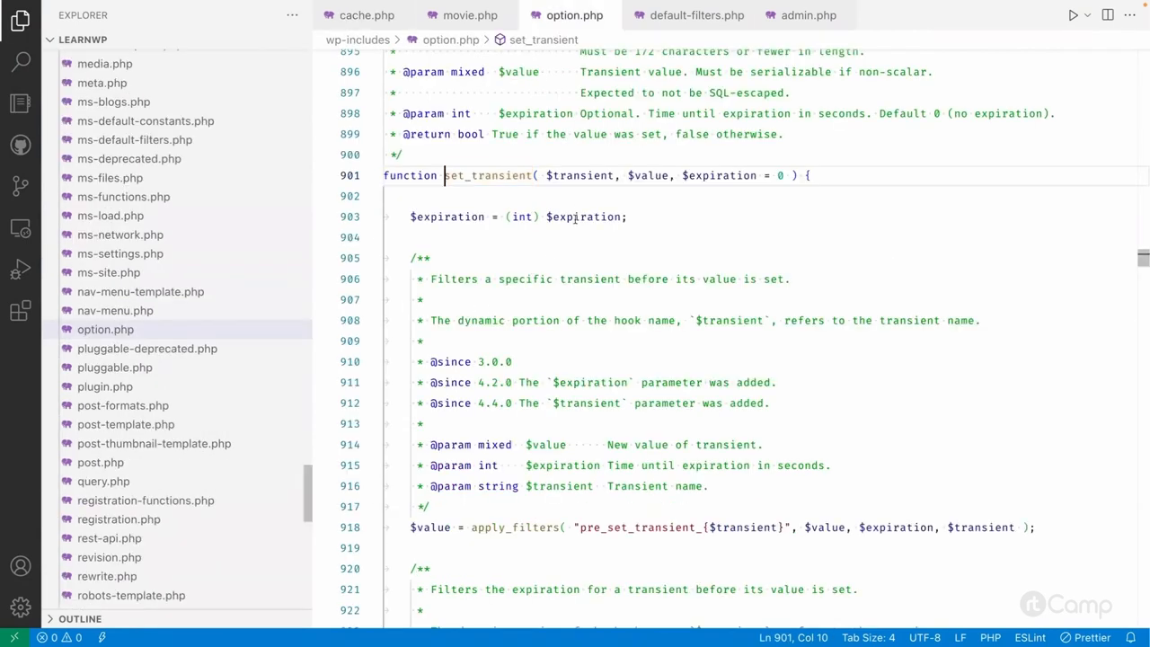
pyautogui.doubleClick(579, 176)
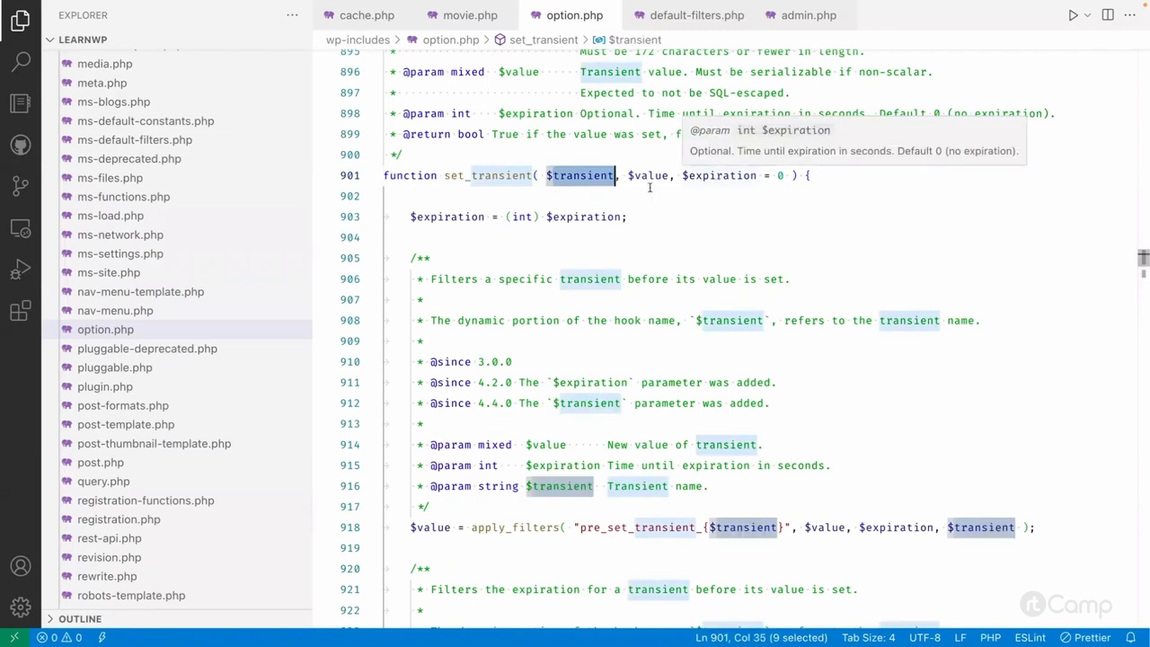
pyautogui.moveTo(575, 288)
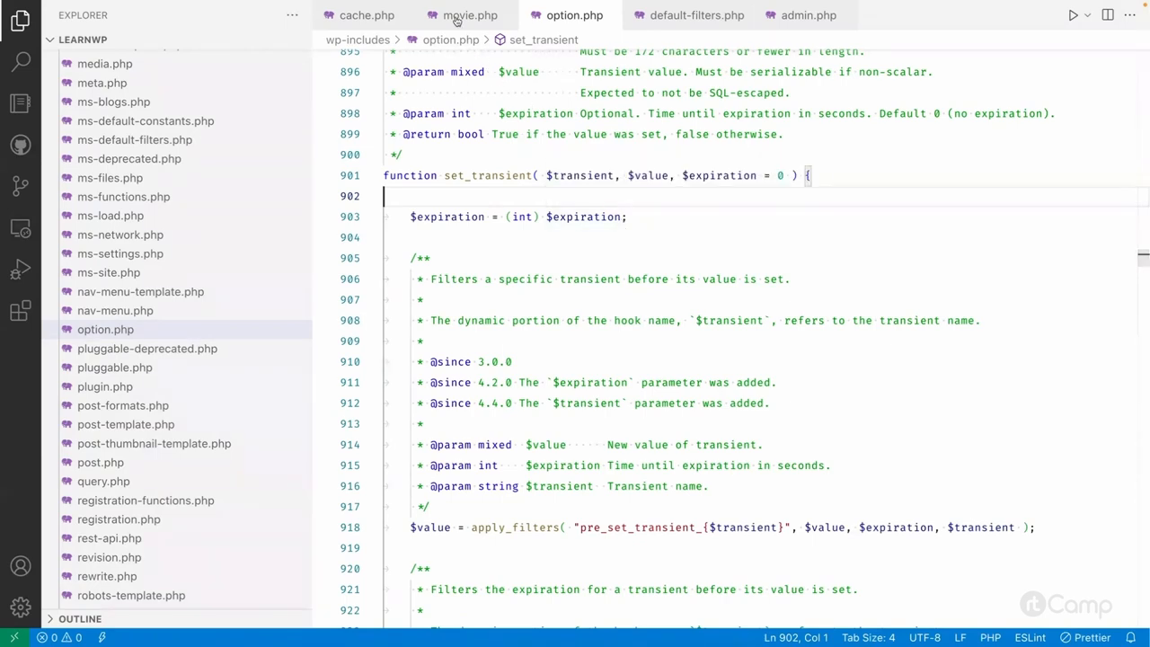
pyautogui.click(367, 14)
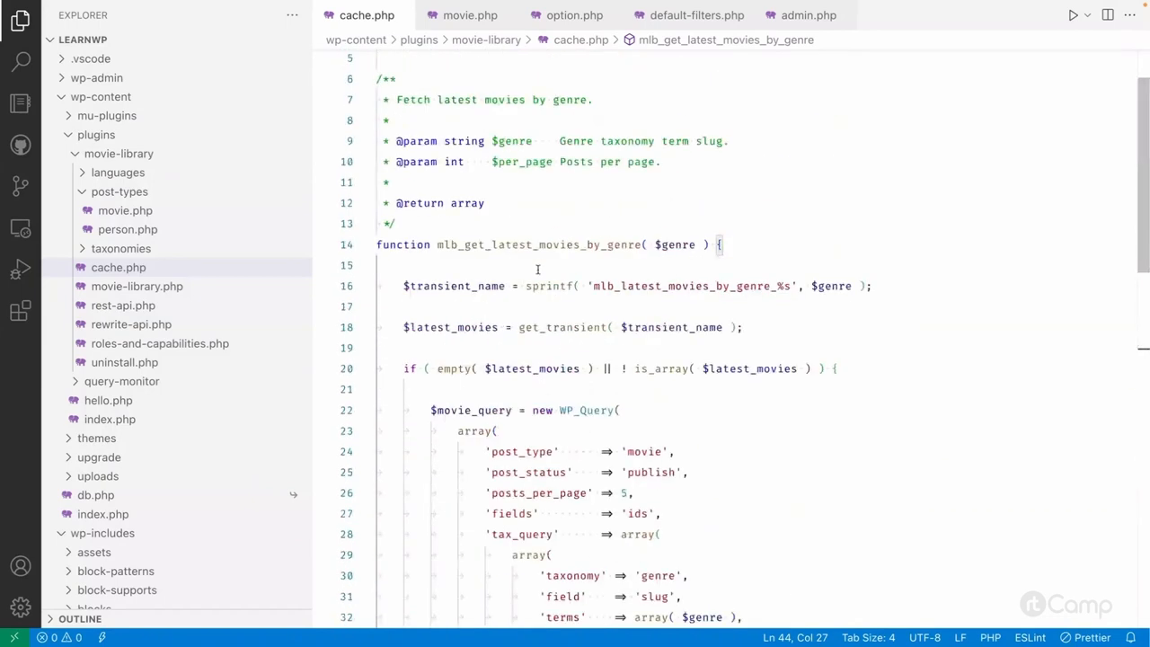
pyautogui.moveTo(665, 327)
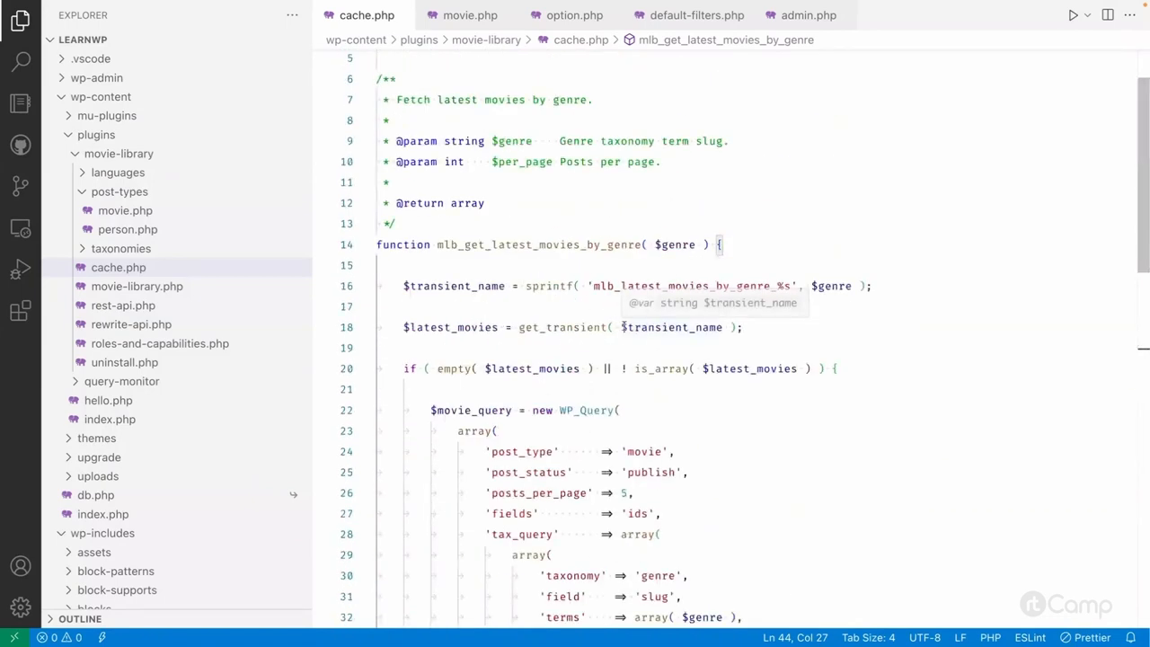
pyautogui.moveTo(622, 338)
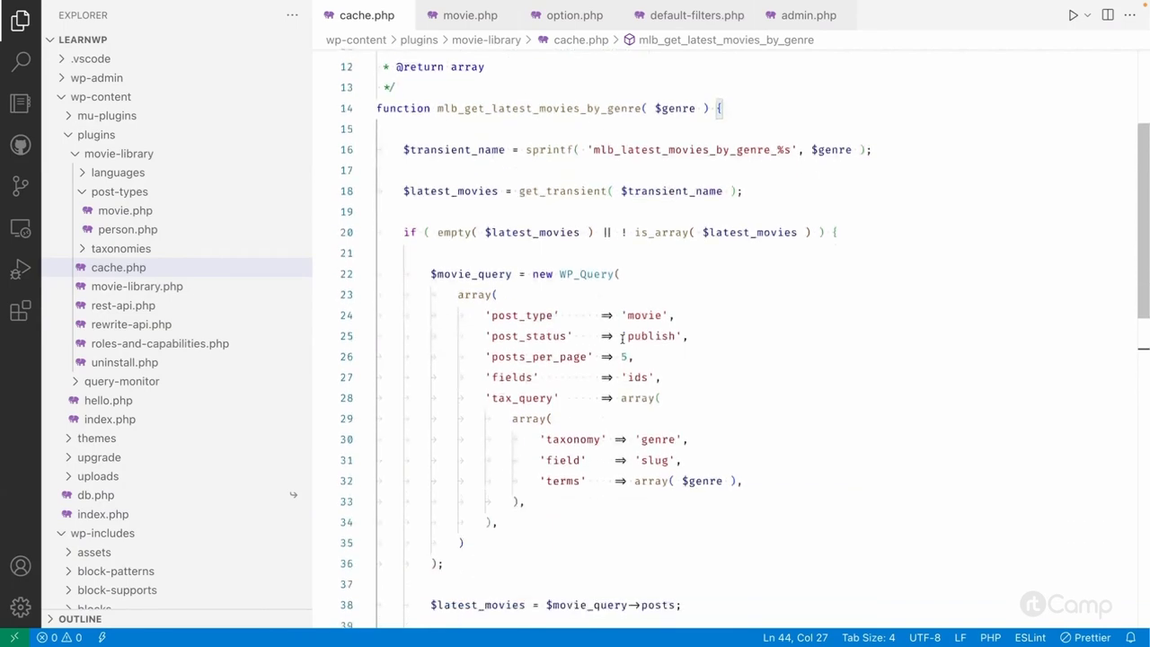
pyautogui.scroll(-3)
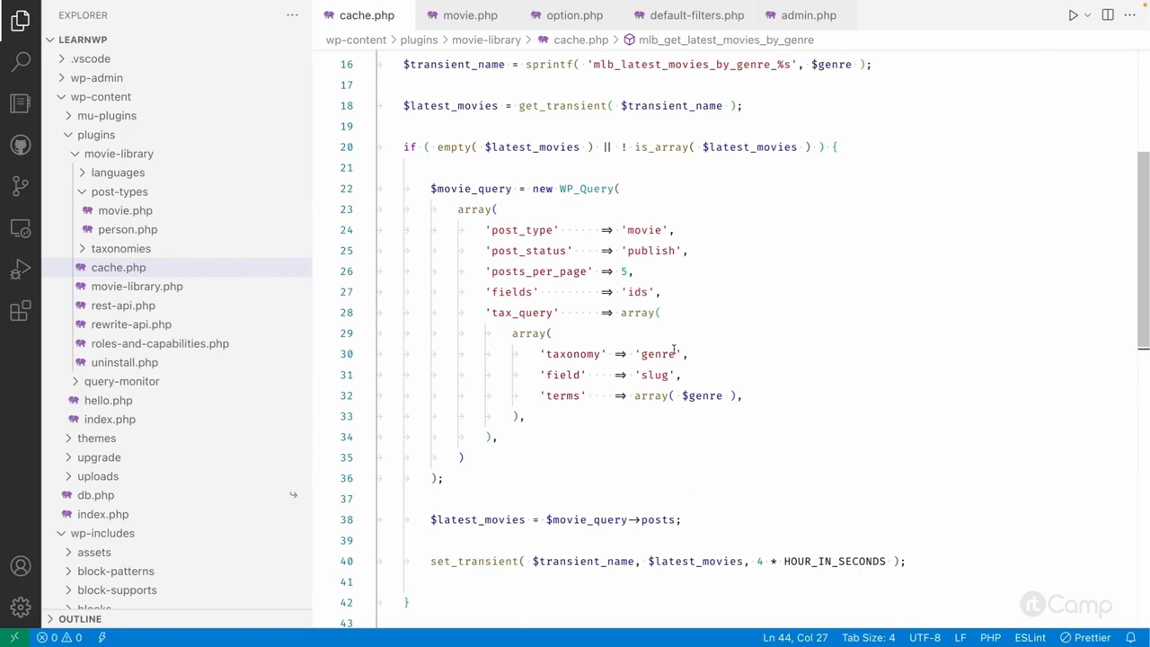
pyautogui.scroll(-3)
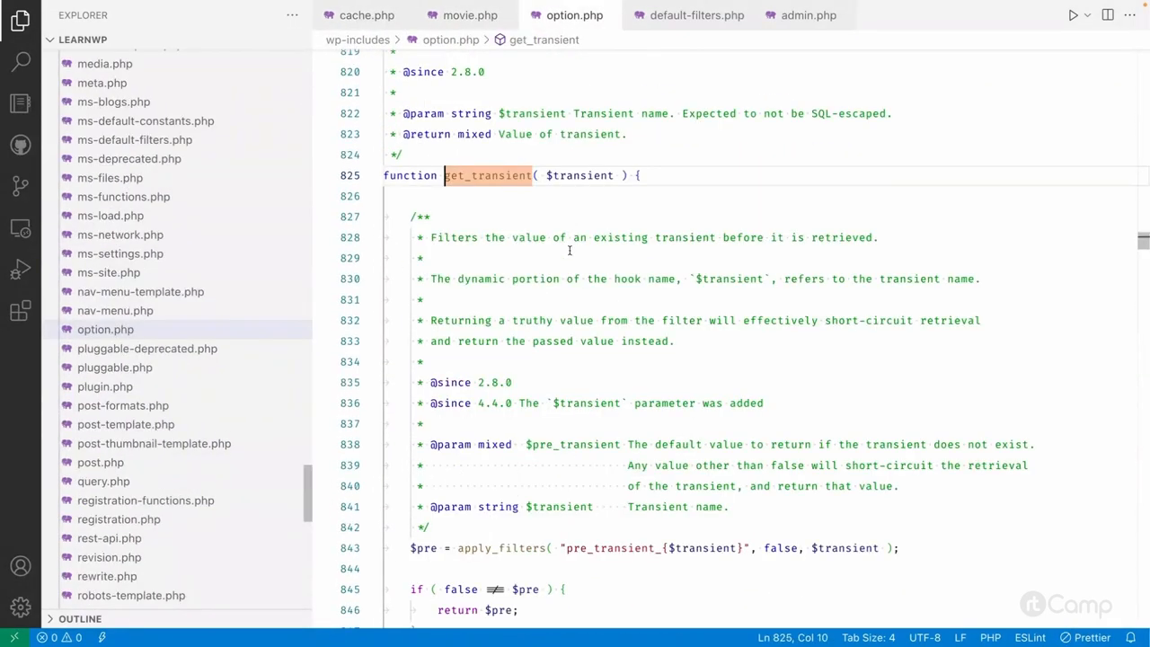
# - Return briefly to cache.php, then reopen the core set_transient definition in option.php
pyautogui.scroll(-3)
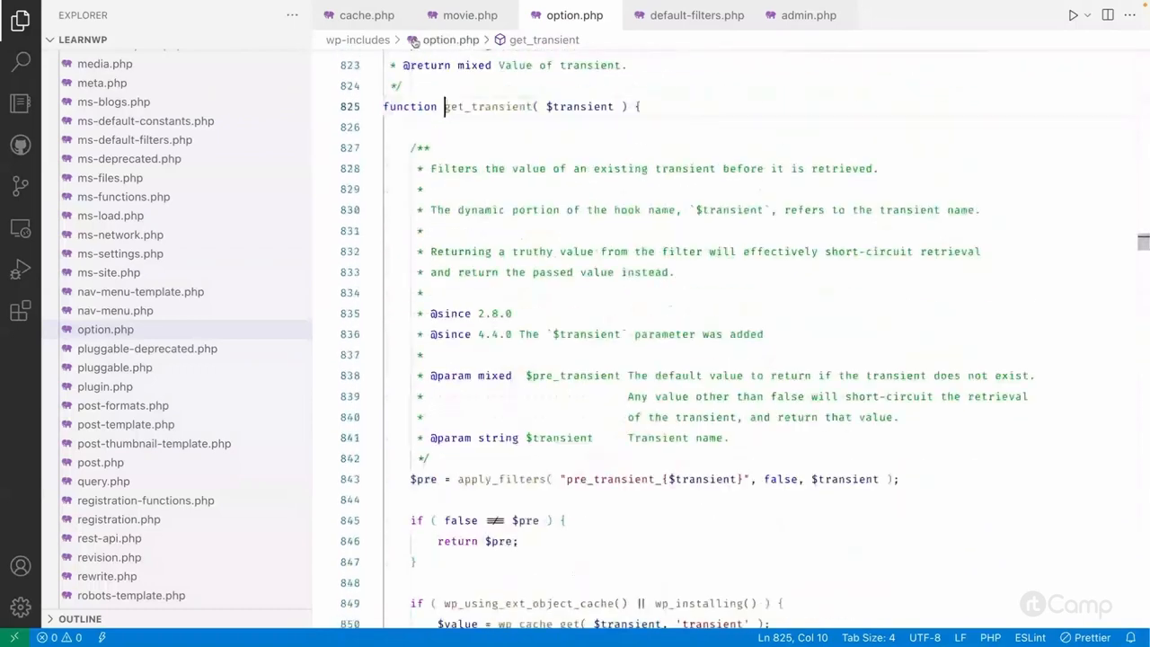
pyautogui.click(367, 15)
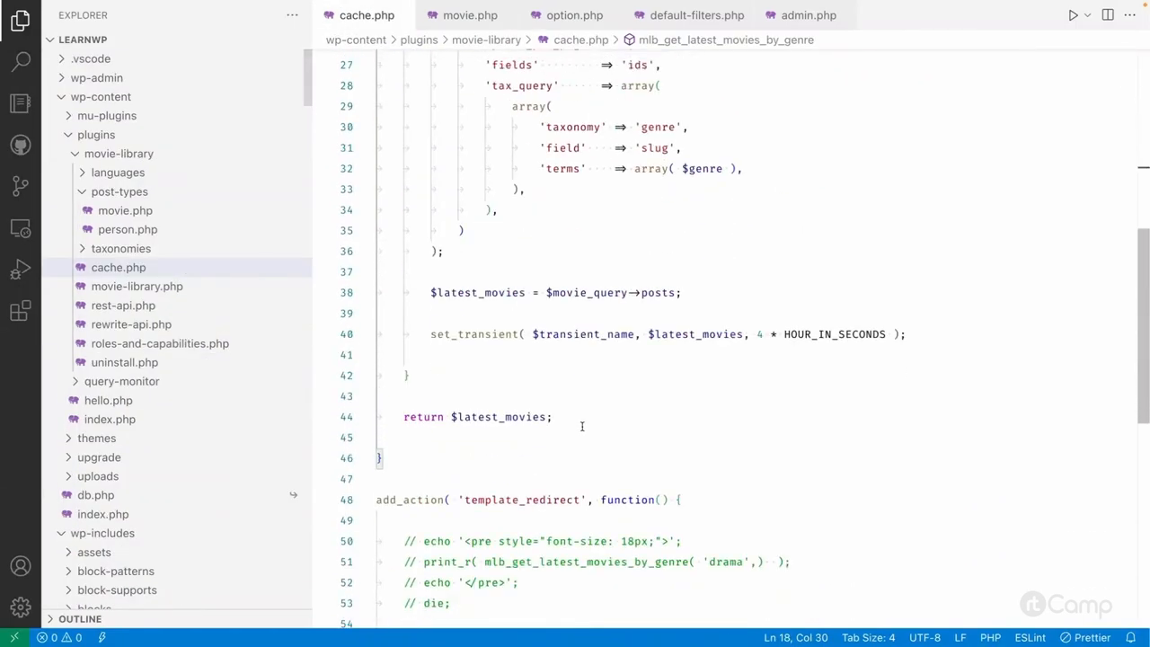
pyautogui.click(575, 14)
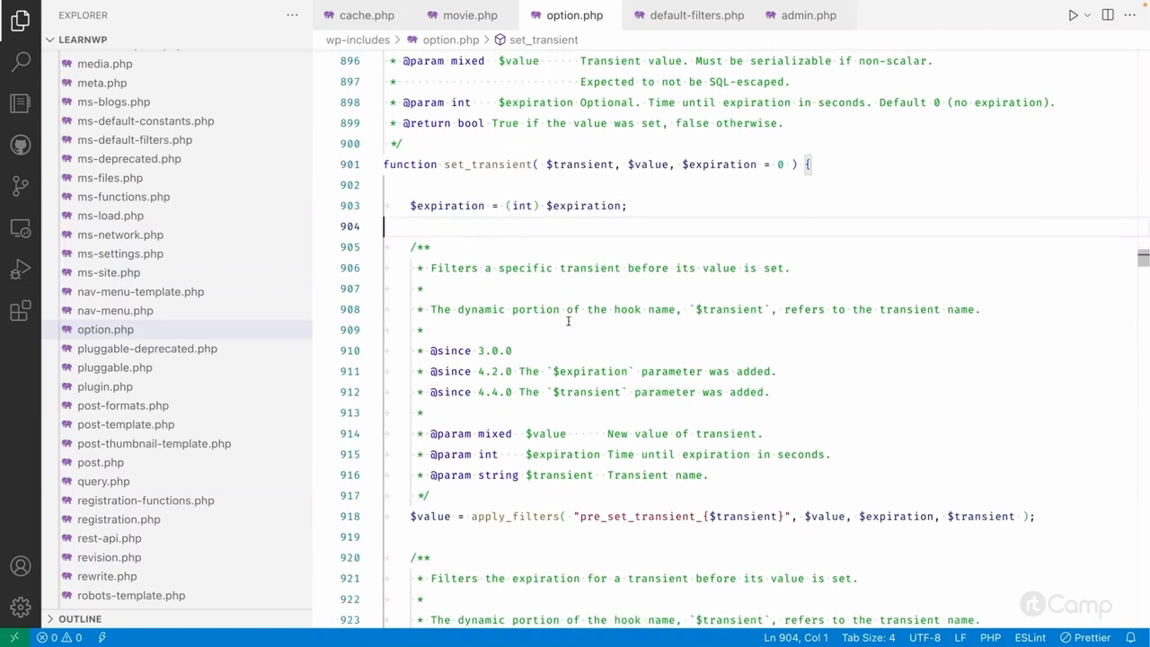
pyautogui.doubleClick(638, 460)
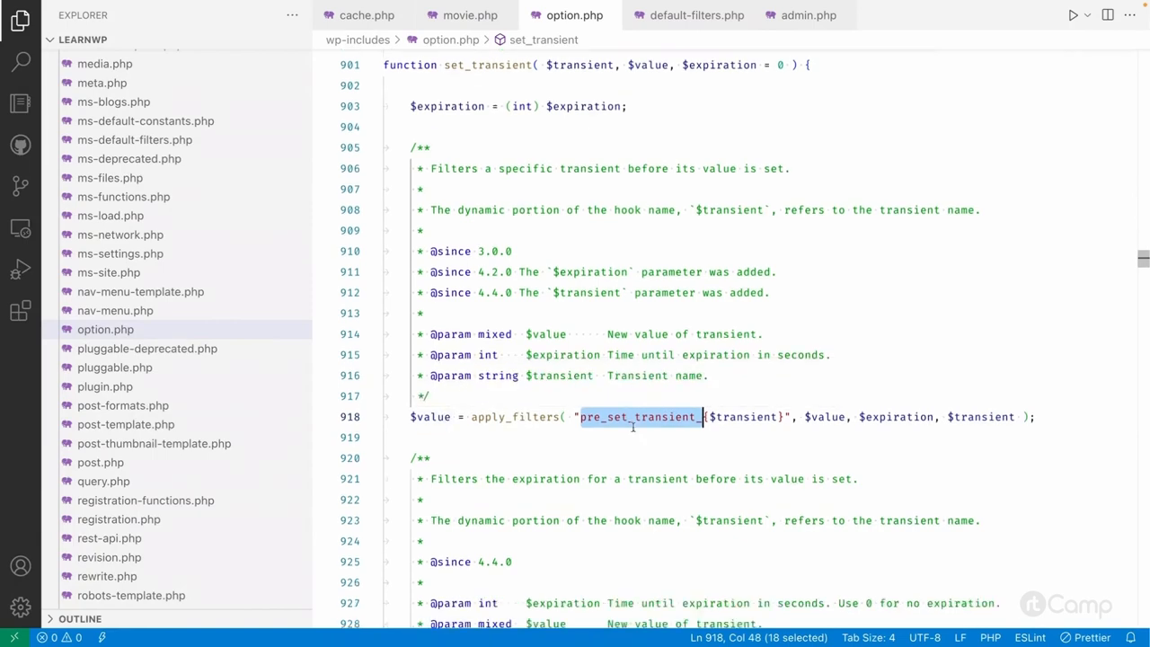
pyautogui.scroll(-3)
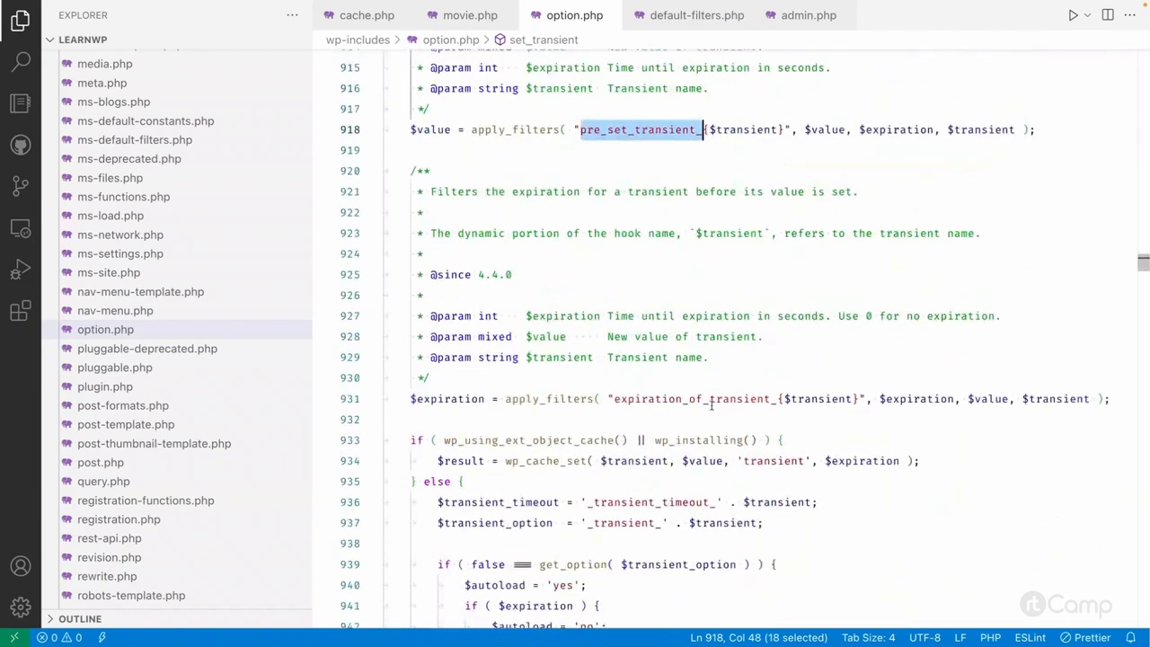
pyautogui.doubleClick(692, 399)
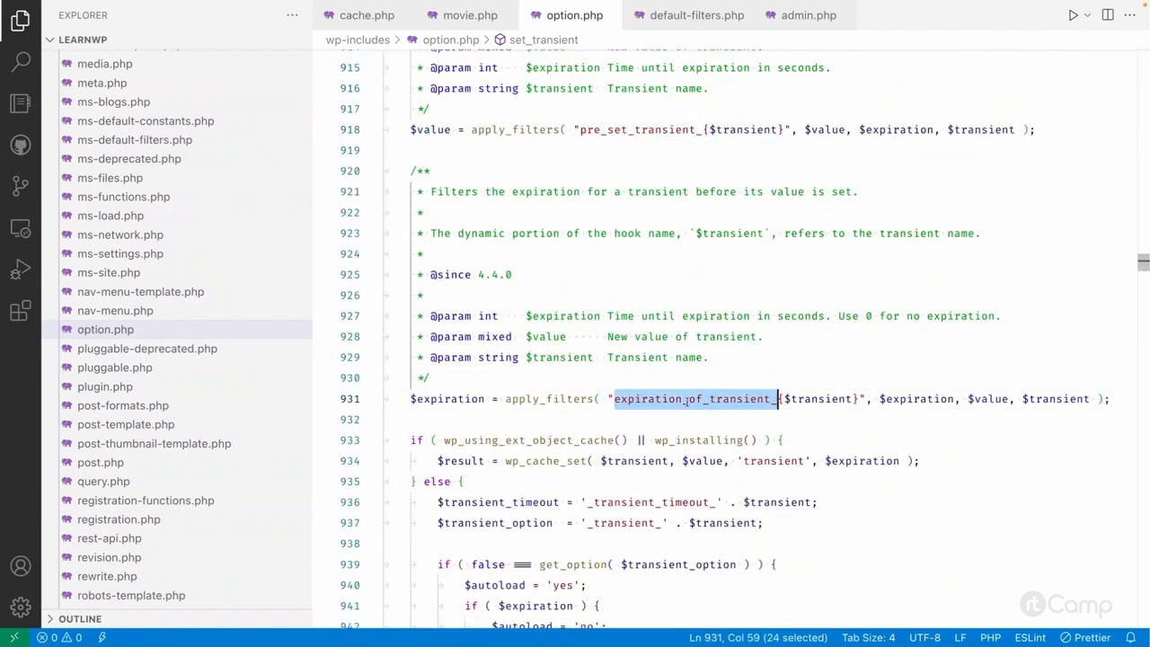
pyautogui.scroll(-3)
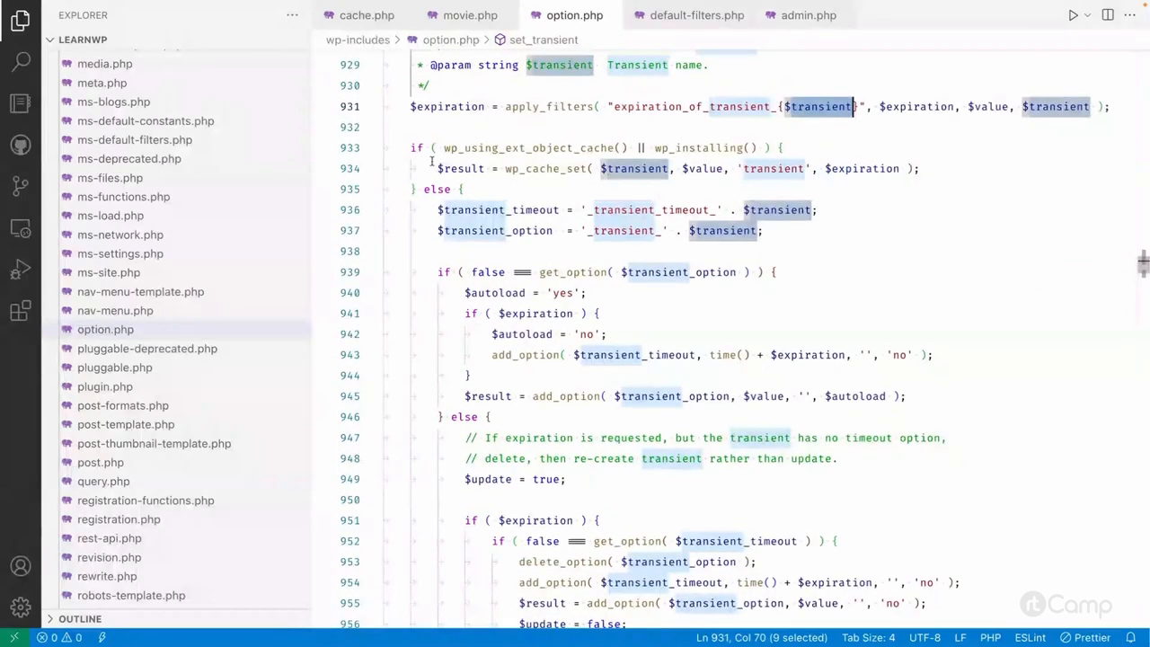
pyautogui.doubleClick(528, 147)
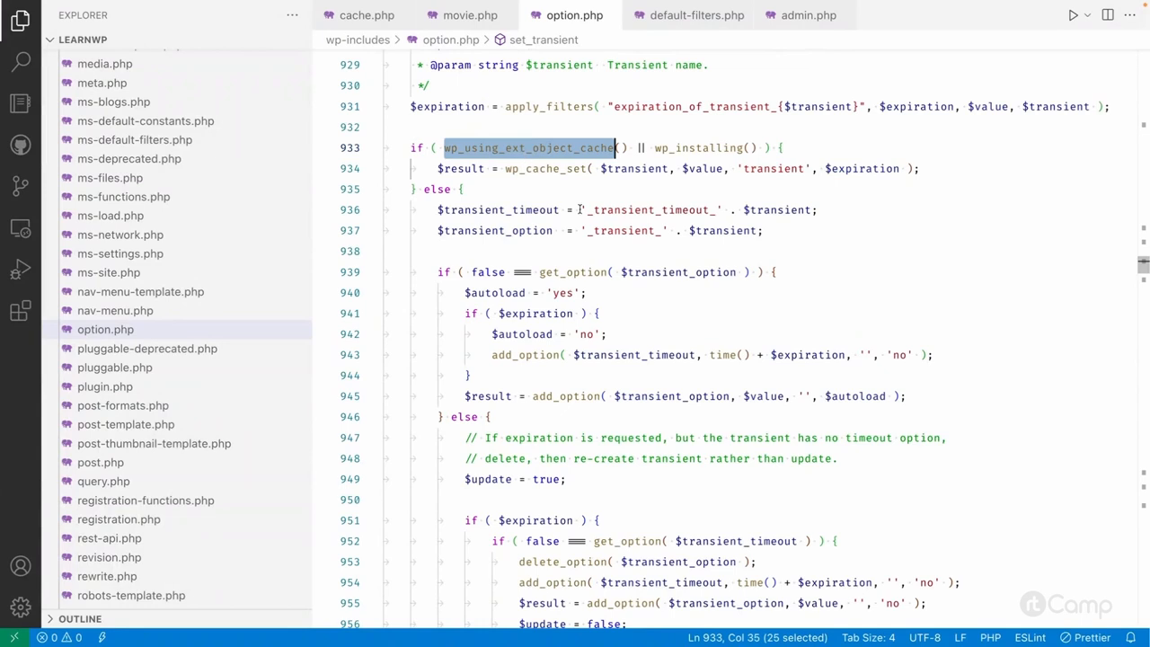